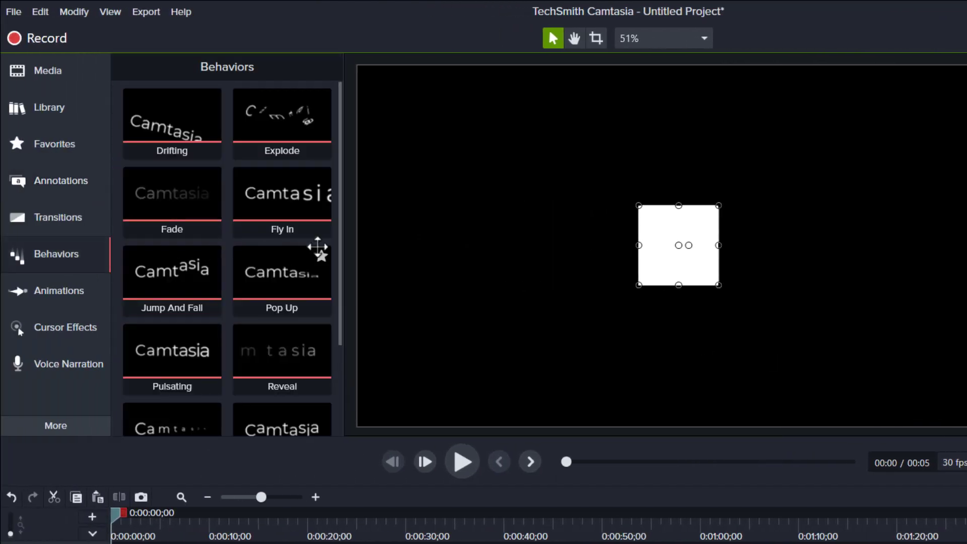
Set the Sliding behavior's entry to come from the top at 50% speed.
scroll(down, 3)
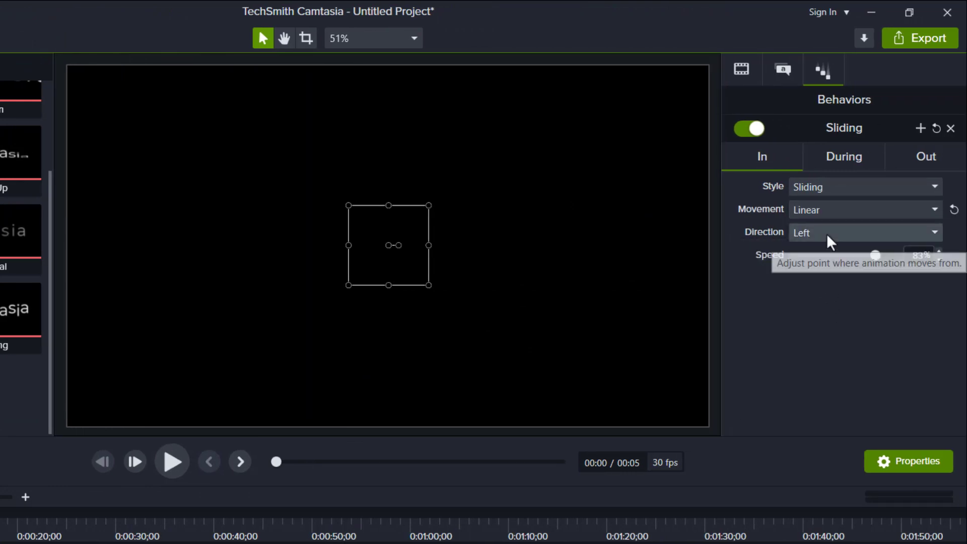
click(865, 232)
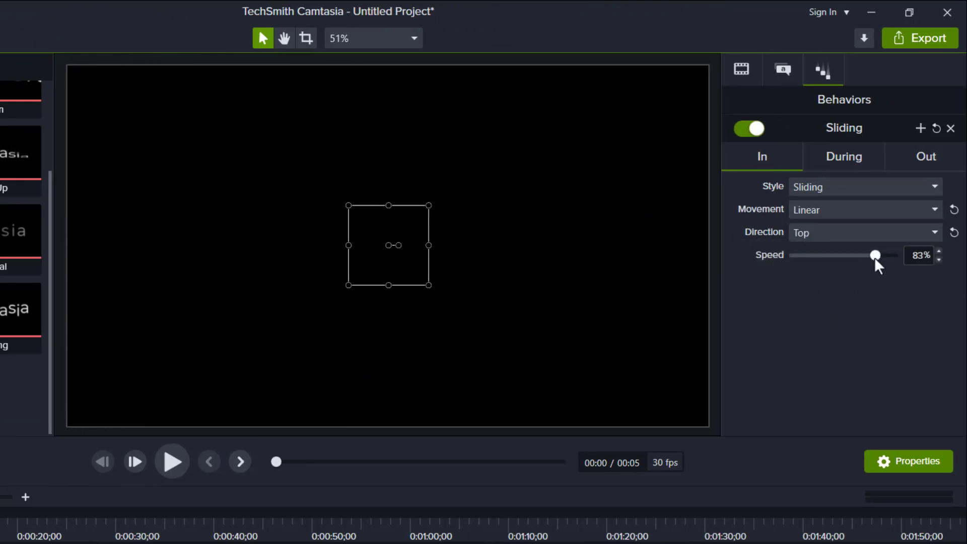
drag(874, 255, 844, 255)
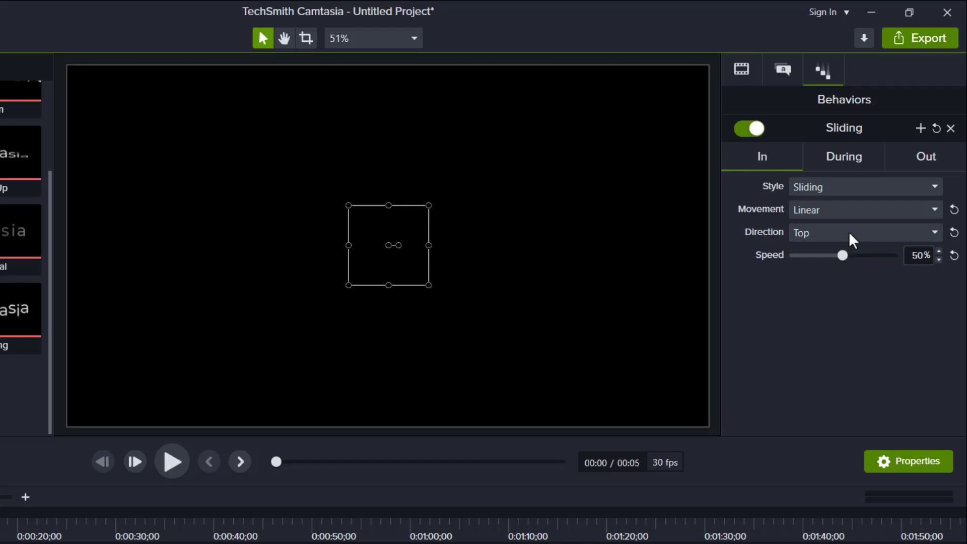
Choose the mid-clip animation style and set the exit to slide out toward the bottom.
click(845, 156)
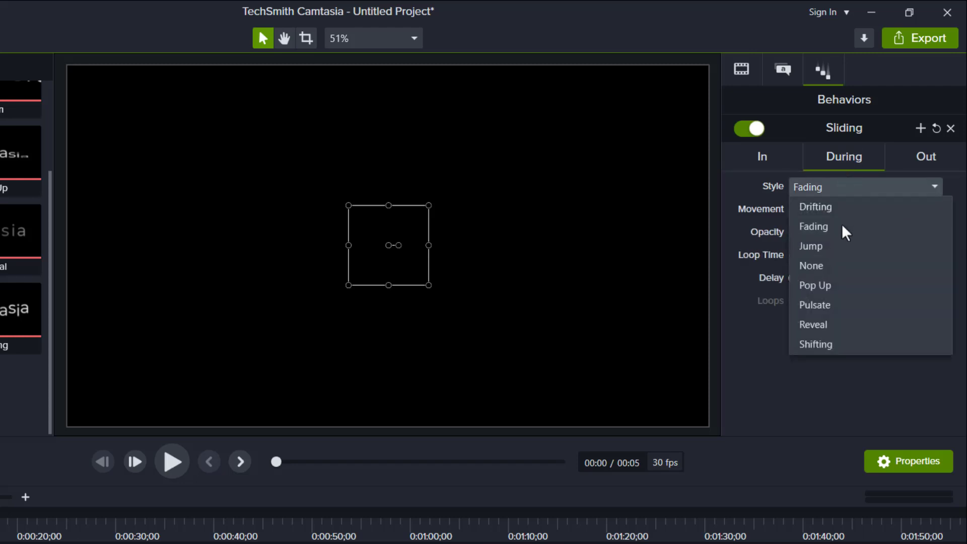
click(927, 156)
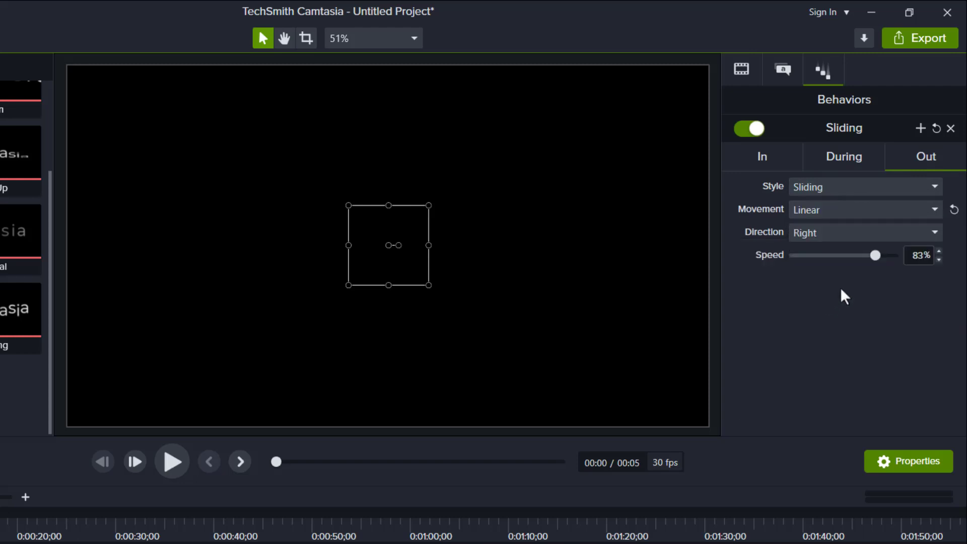
click(864, 233)
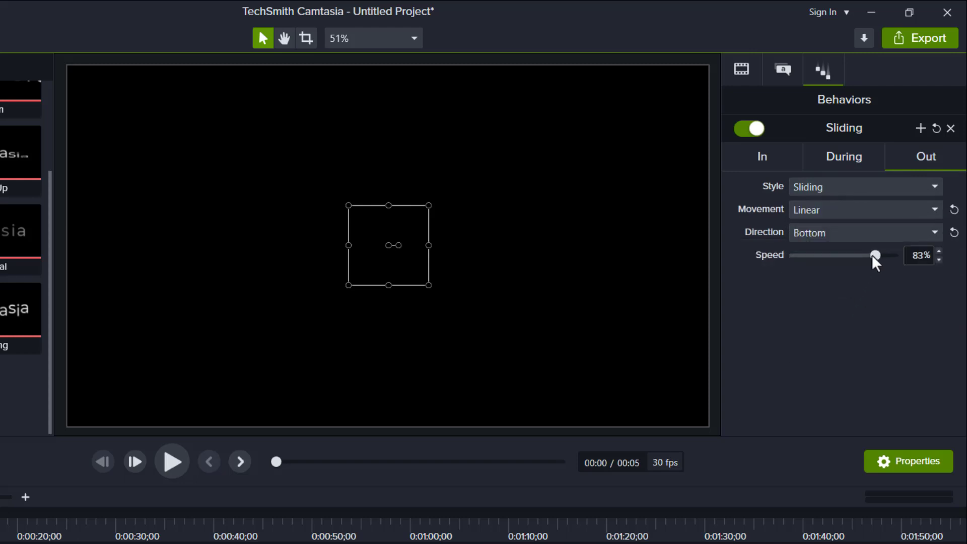
drag(875, 255, 864, 255)
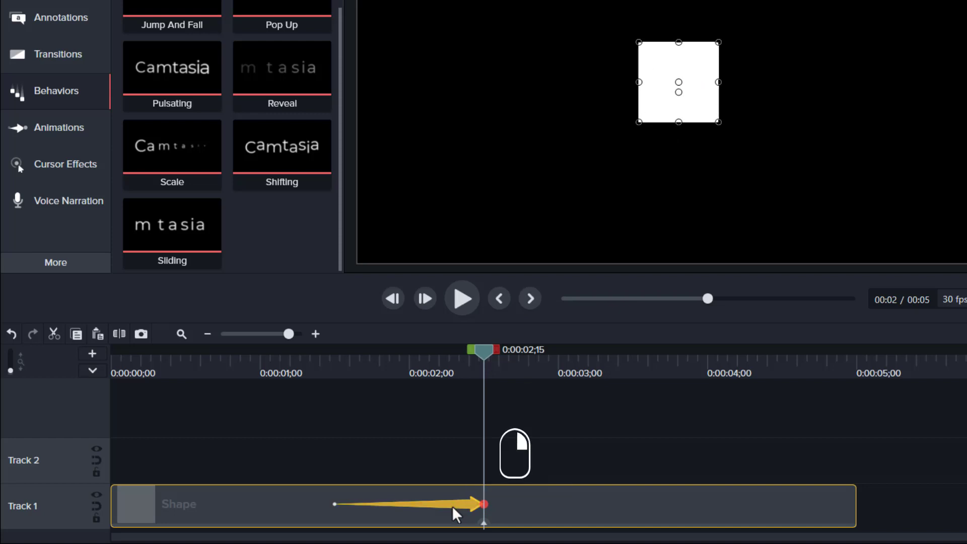
Adjust the animation arrow on the Shape clip from its timeline context menu.
right_click(483, 504)
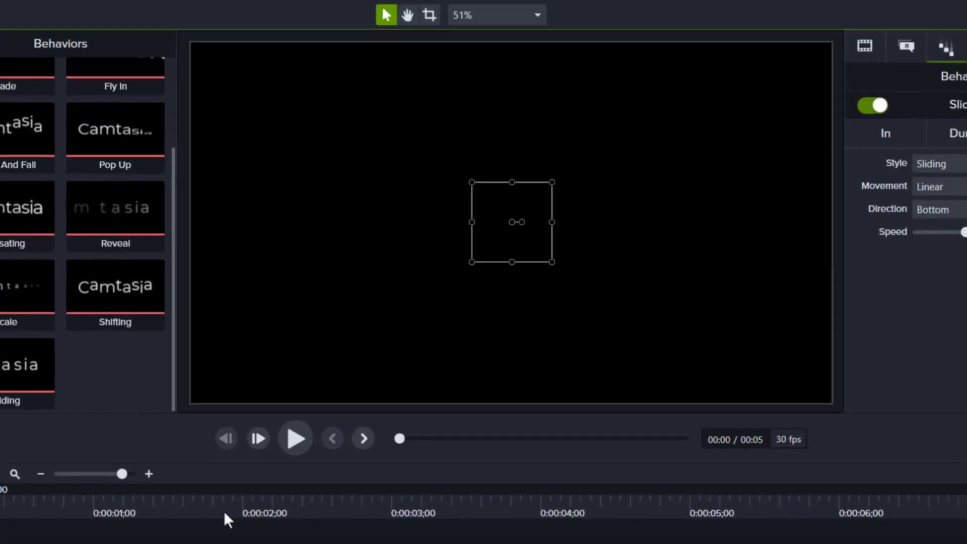
click(296, 439)
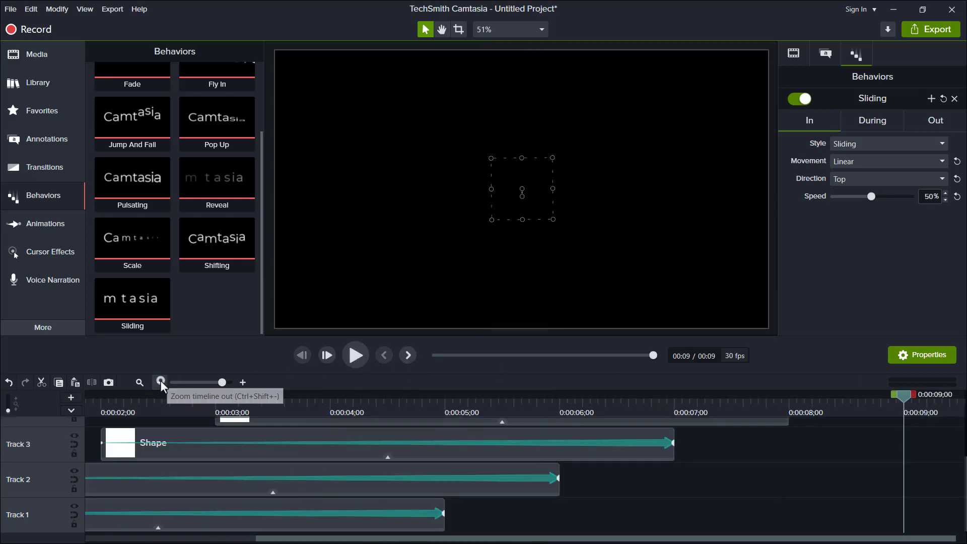
Zoom the timeline out to show the three staggered square clips.
click(159, 383)
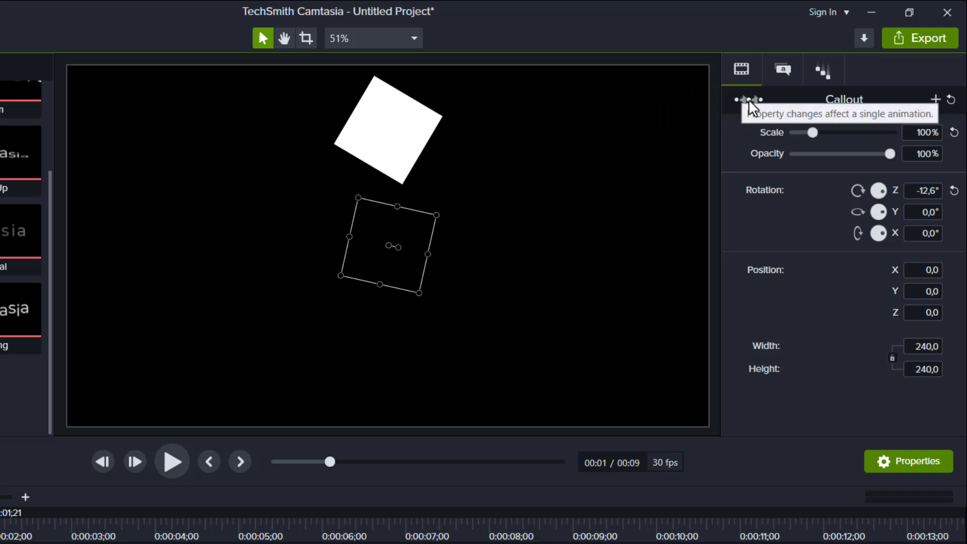
mouse_move(753, 105)
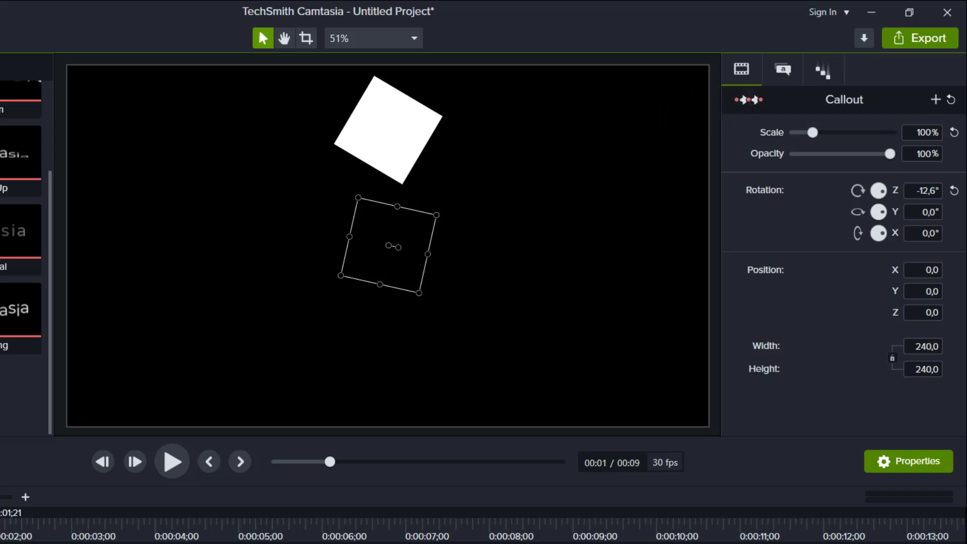
Tilt one duplicated square to a new Rotation Z angle and place it on the canvas.
drag(392, 246, 281, 237)
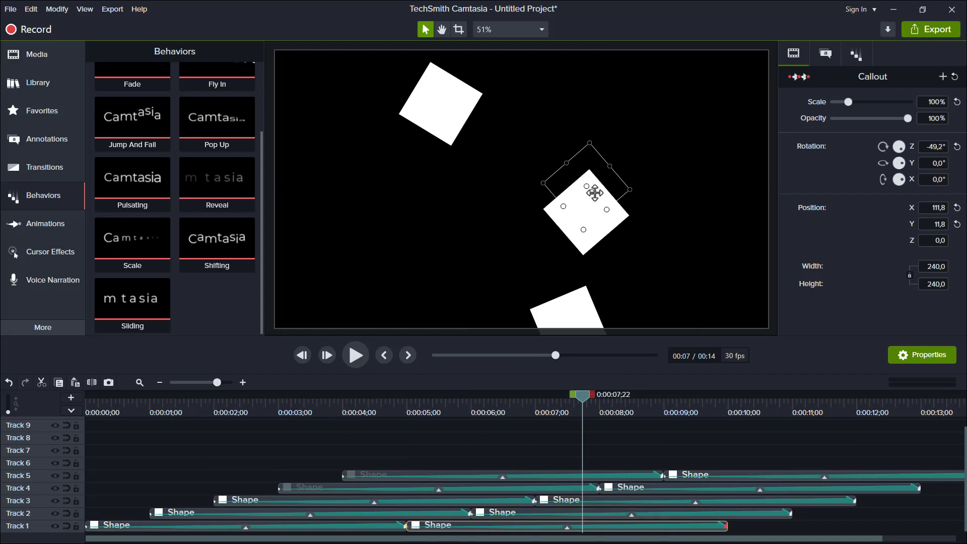
click(355, 355)
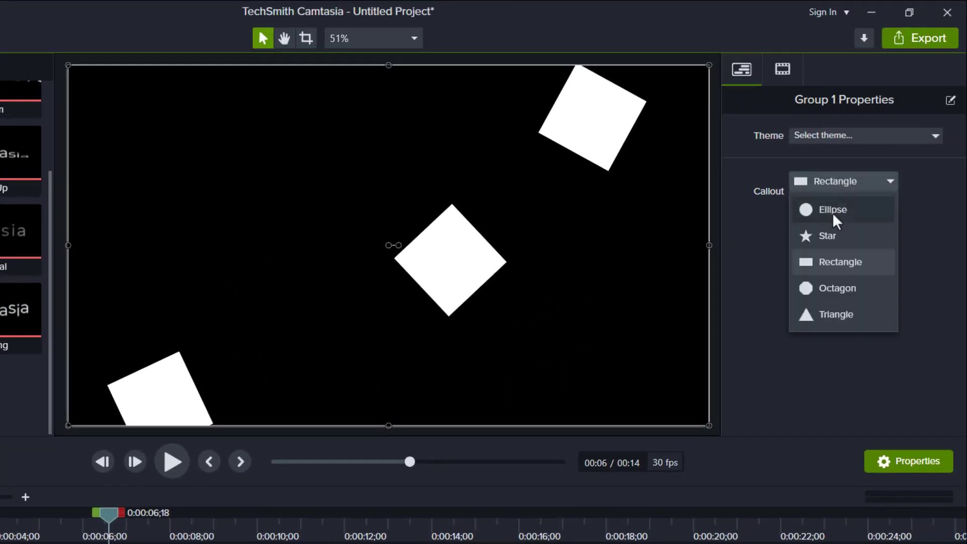
Review the Callout shape dropdown in Group 1's Properties.
click(838, 288)
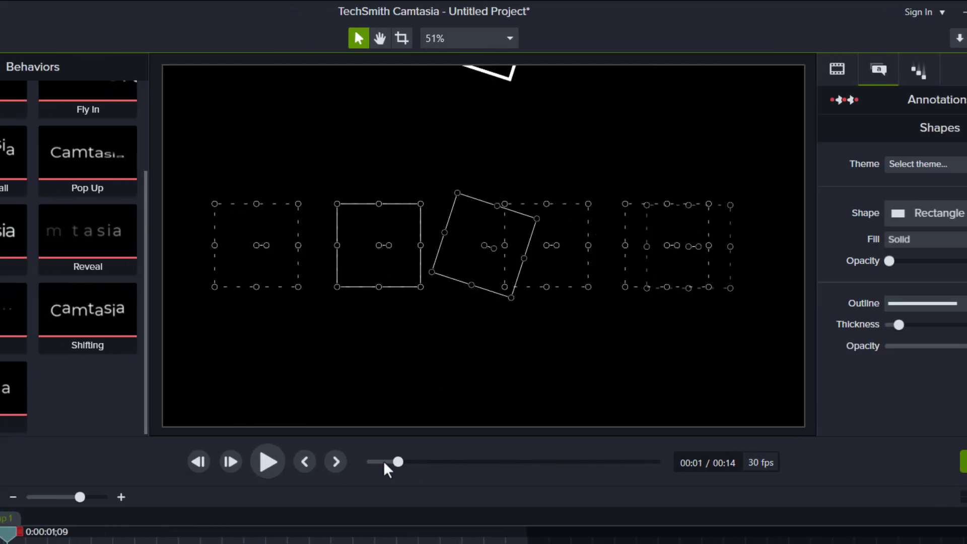
Rewind the preview to the start and play the grouped square animation through.
click(268, 461)
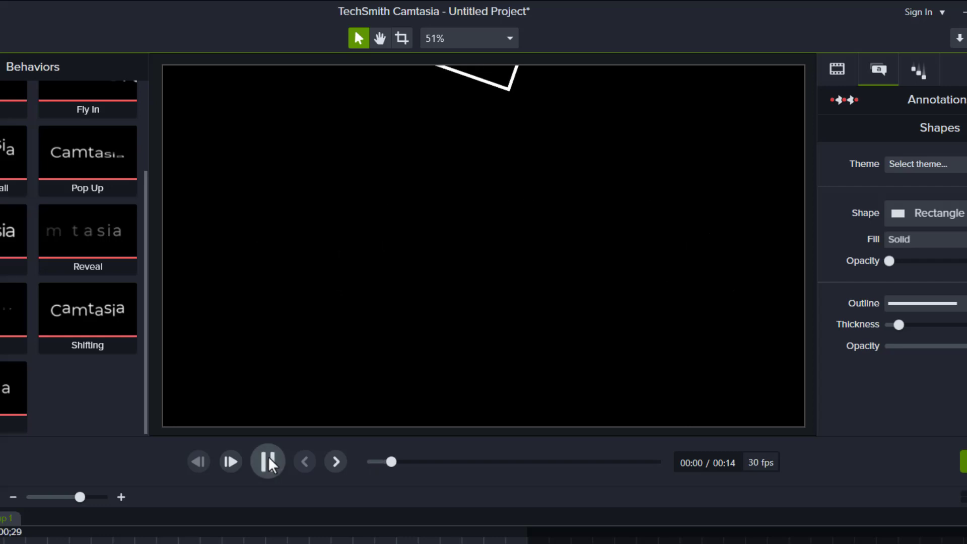
click(266, 462)
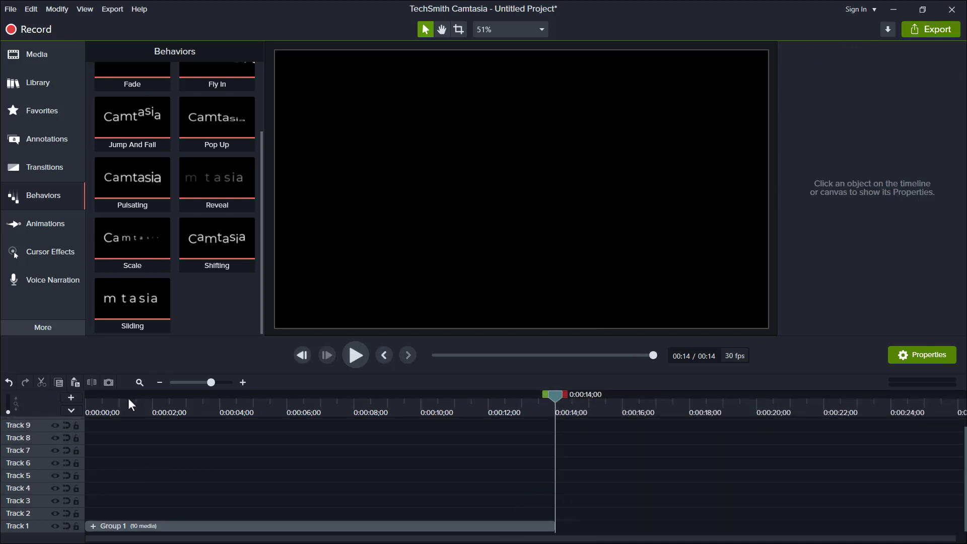
mouse_move(241, 404)
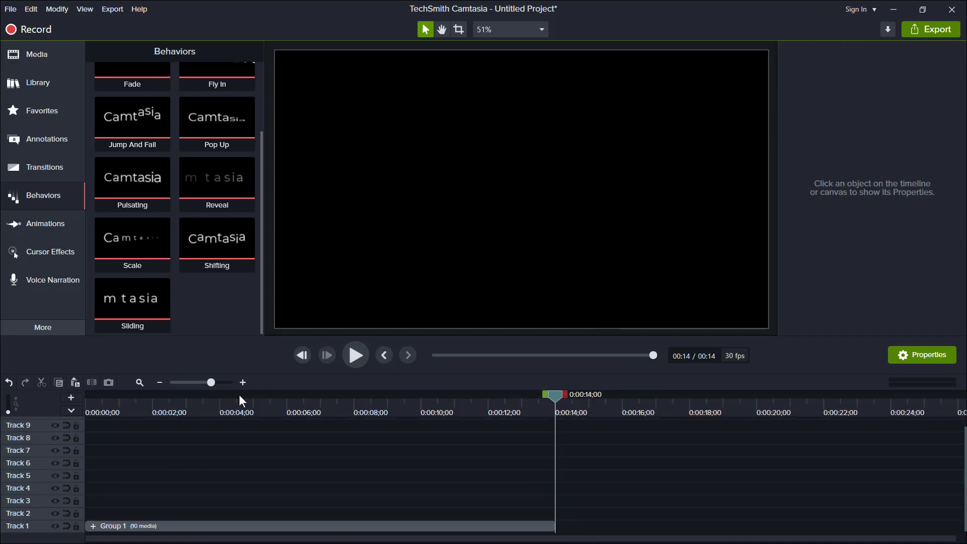